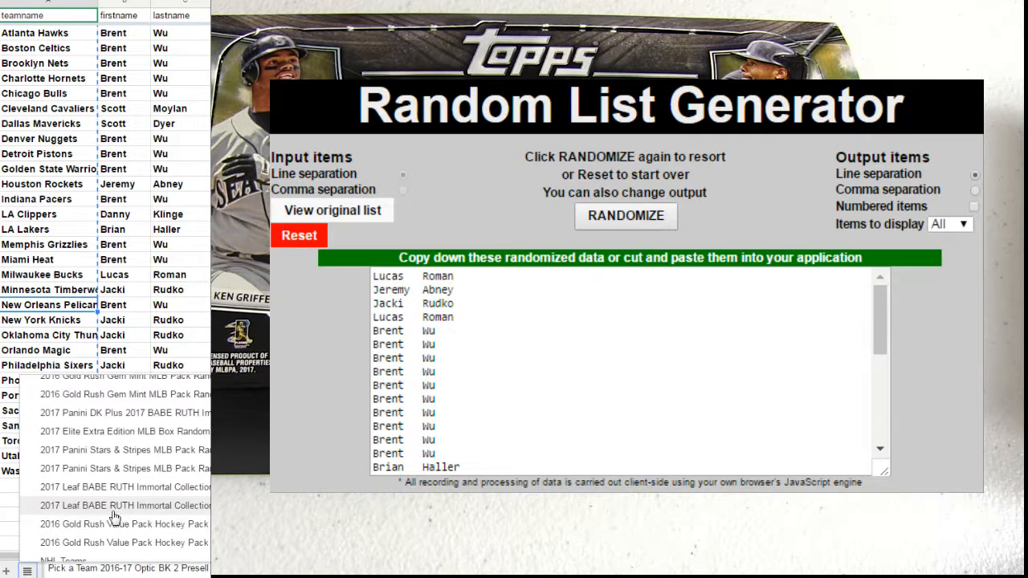
Step: Scroll up to the 2017 Topps Tribute MLB sheet's team and player name columns
{"action": "scroll", "scroll_direction": "up", "scroll_amount": 3}
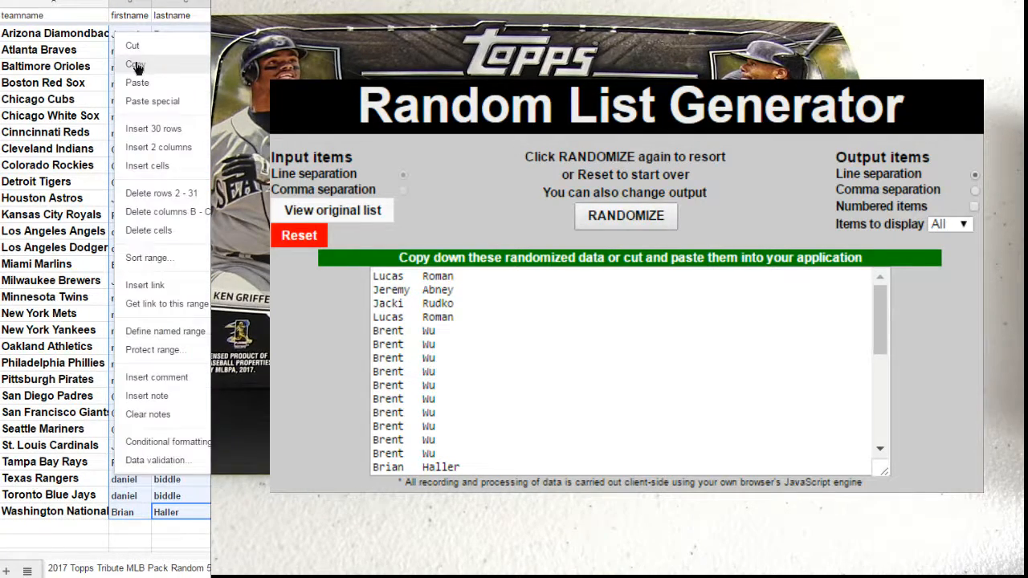
Step: Copy the player name cells, shuffle them in the generator, and copy the output
{"action": "left_click", "coordinate": [298, 236]}
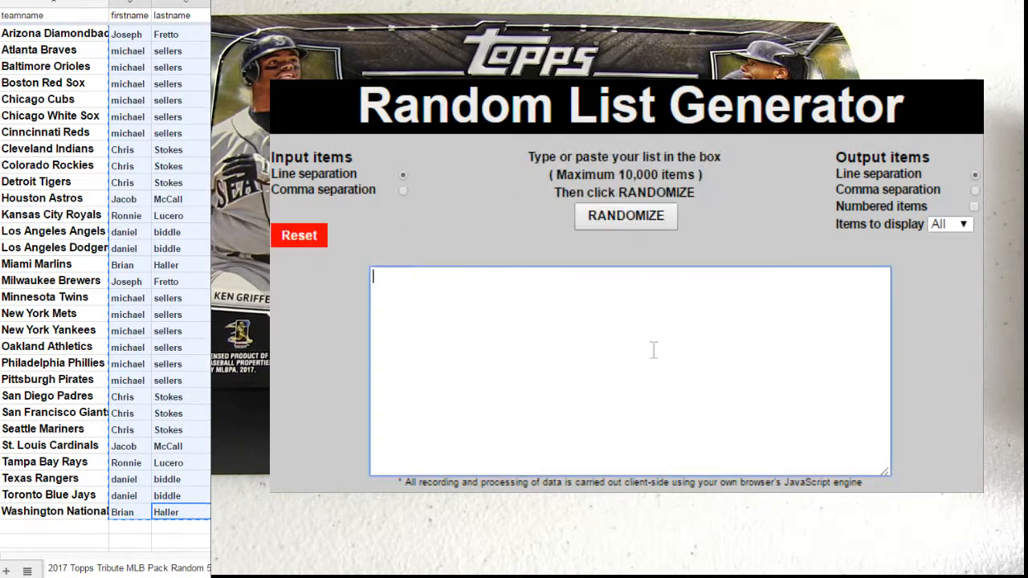
{"action": "left_click", "coordinate": [625, 216]}
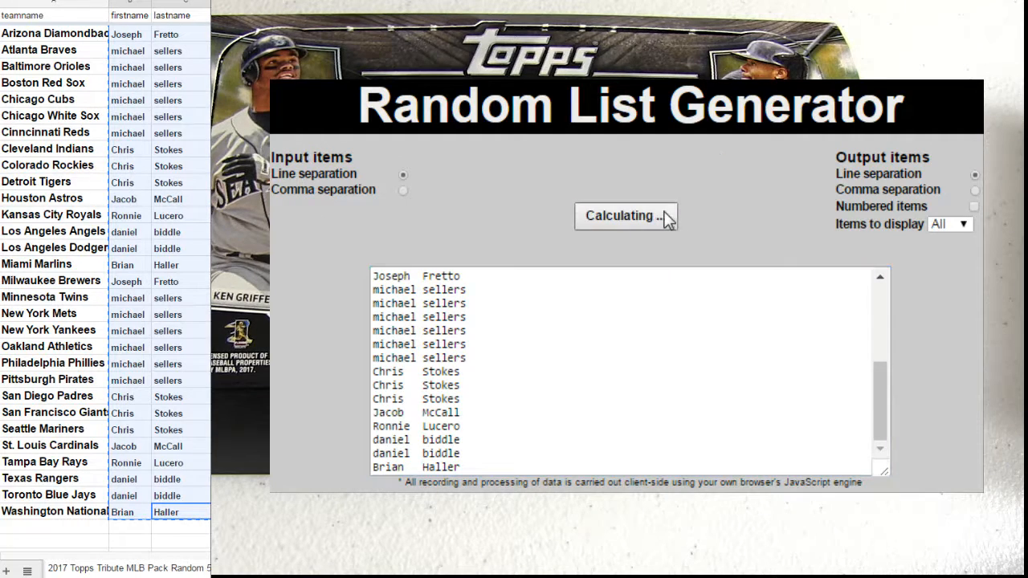
{"action": "left_click", "coordinate": [625, 215]}
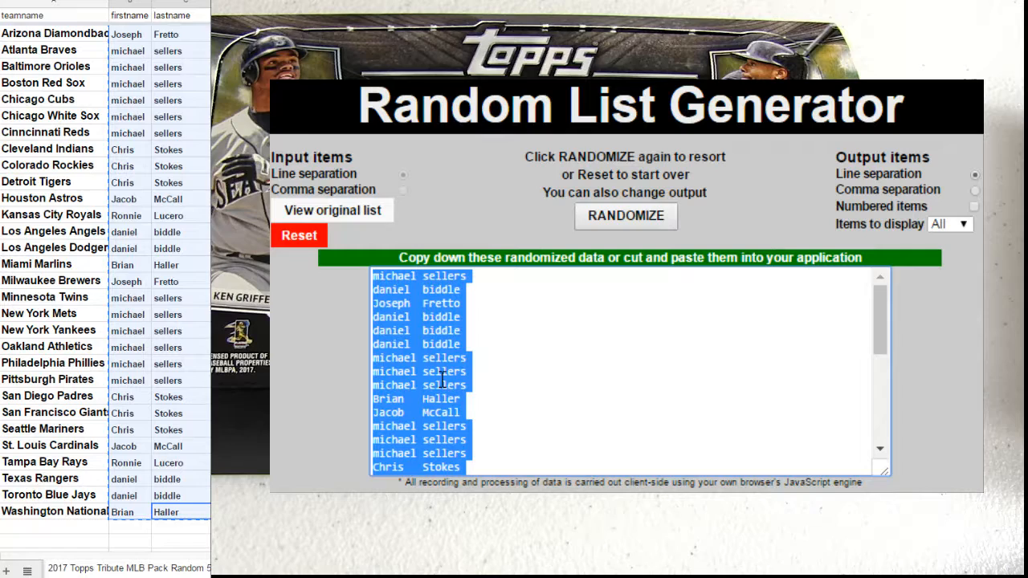
{"action": "right_click", "coordinate": [125, 40]}
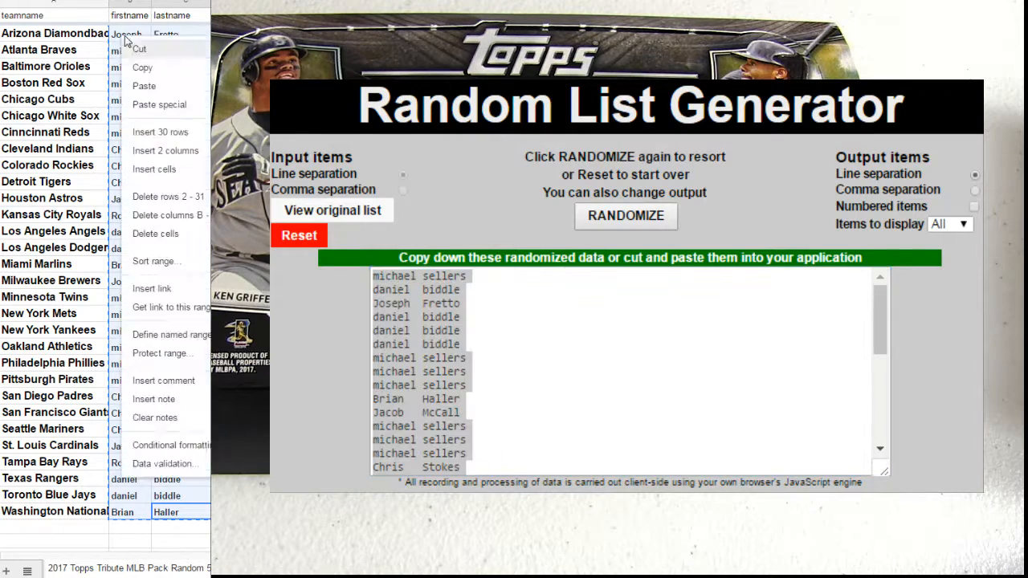